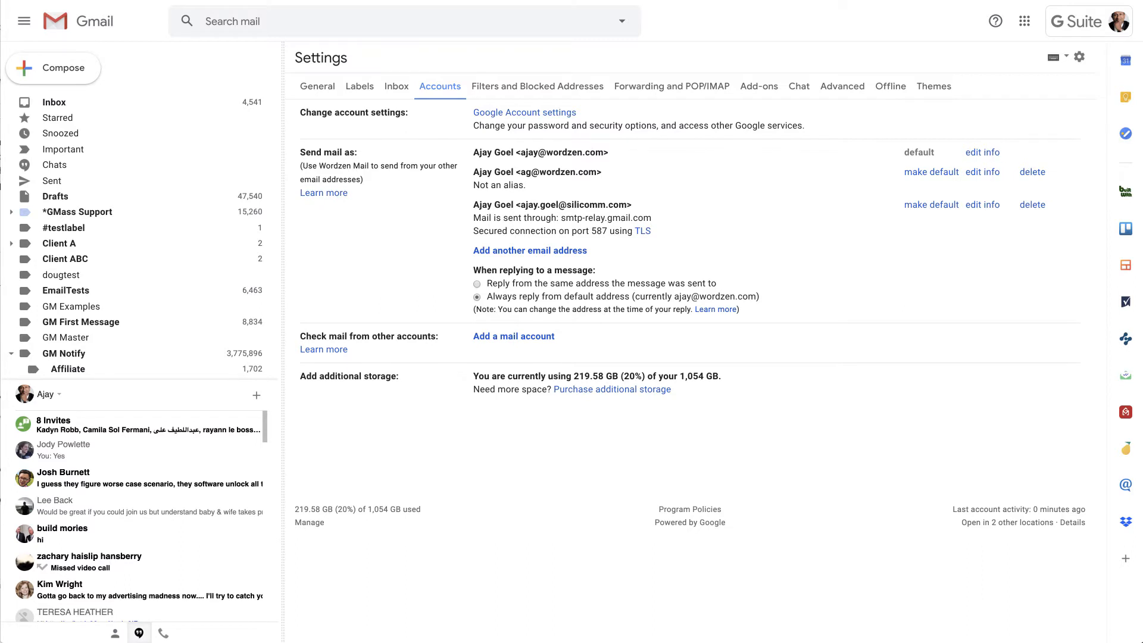
# - Open the Edit email address popup for the default Send mail as address
pyautogui.click(982, 152)
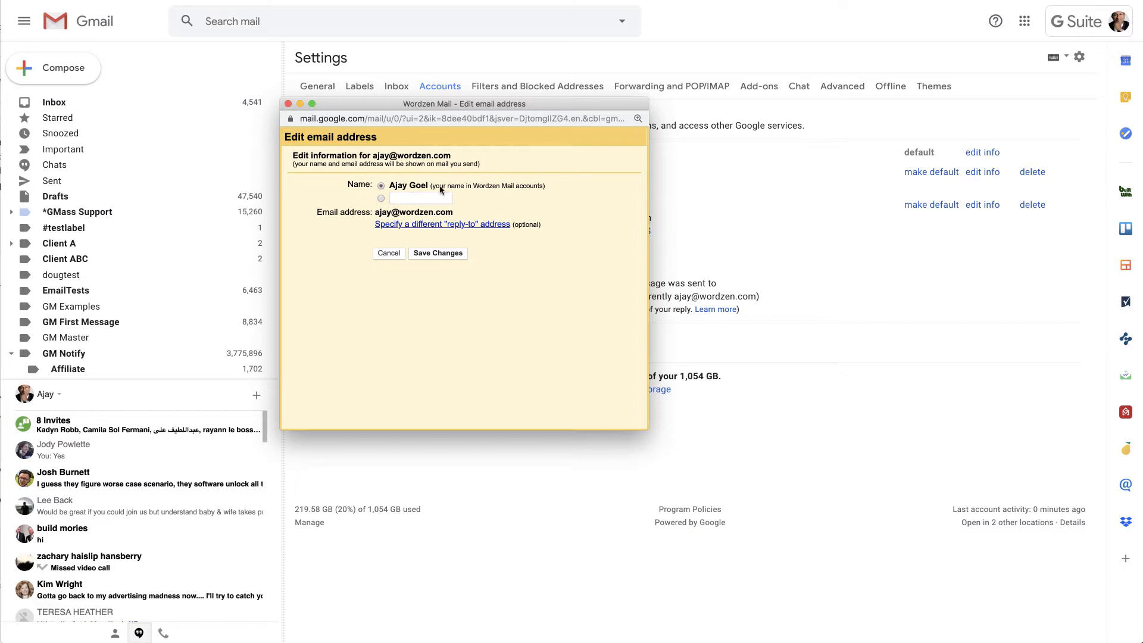
pyautogui.moveTo(419, 191)
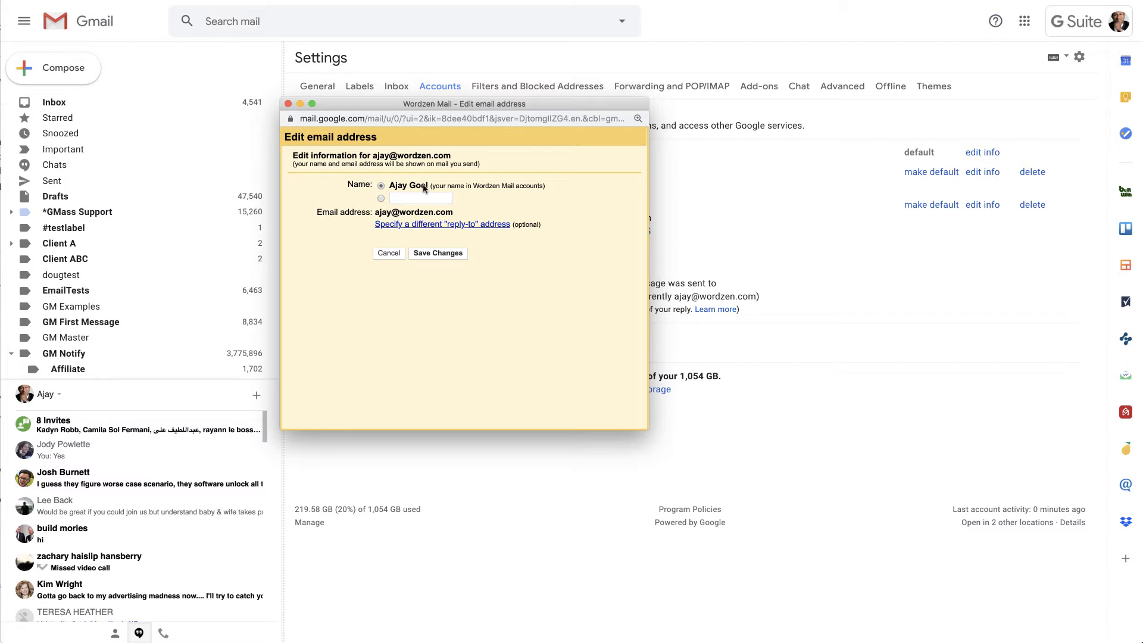
pyautogui.moveTo(558, 55)
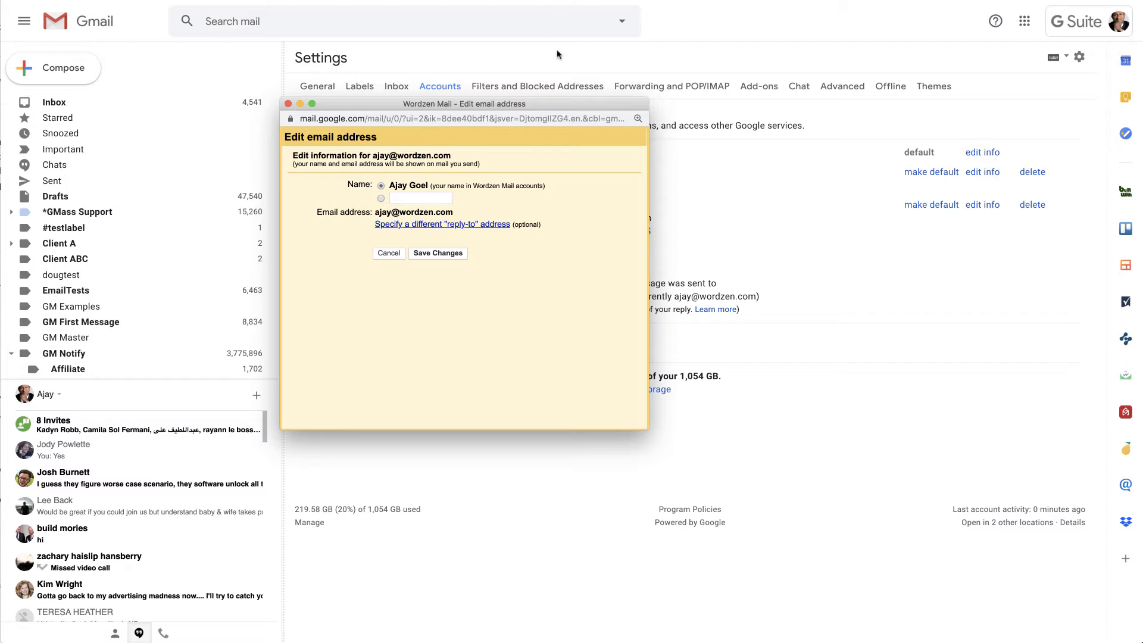
pyautogui.moveTo(551, 108)
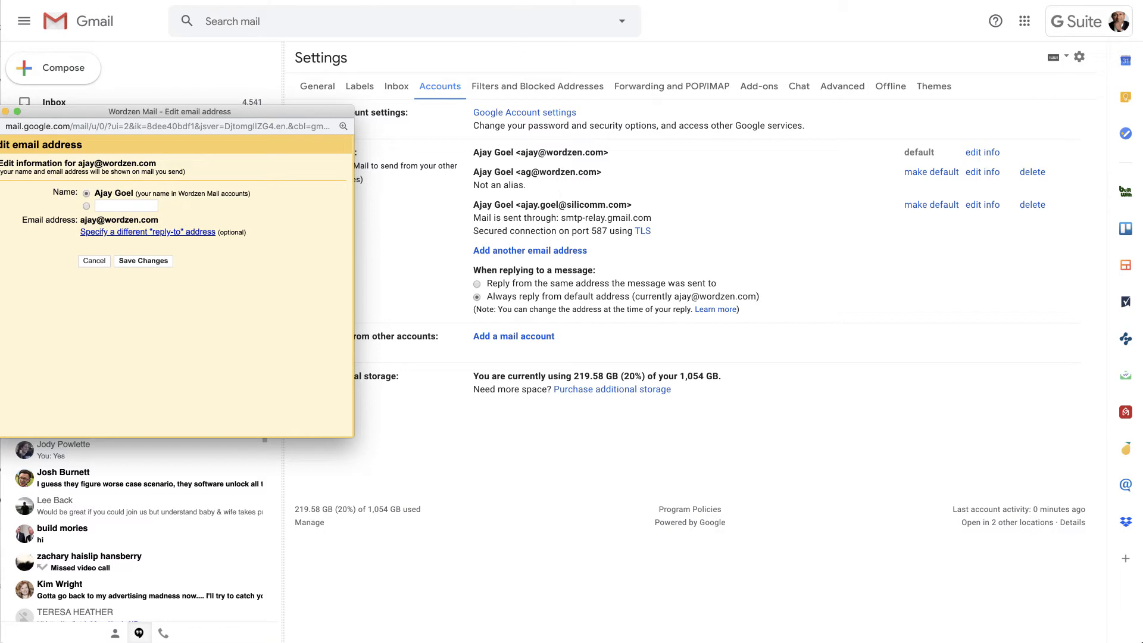
# - Execute users.settings.sendAs.list and scroll the JSON to the empty displayName
pyautogui.click(272, 313)
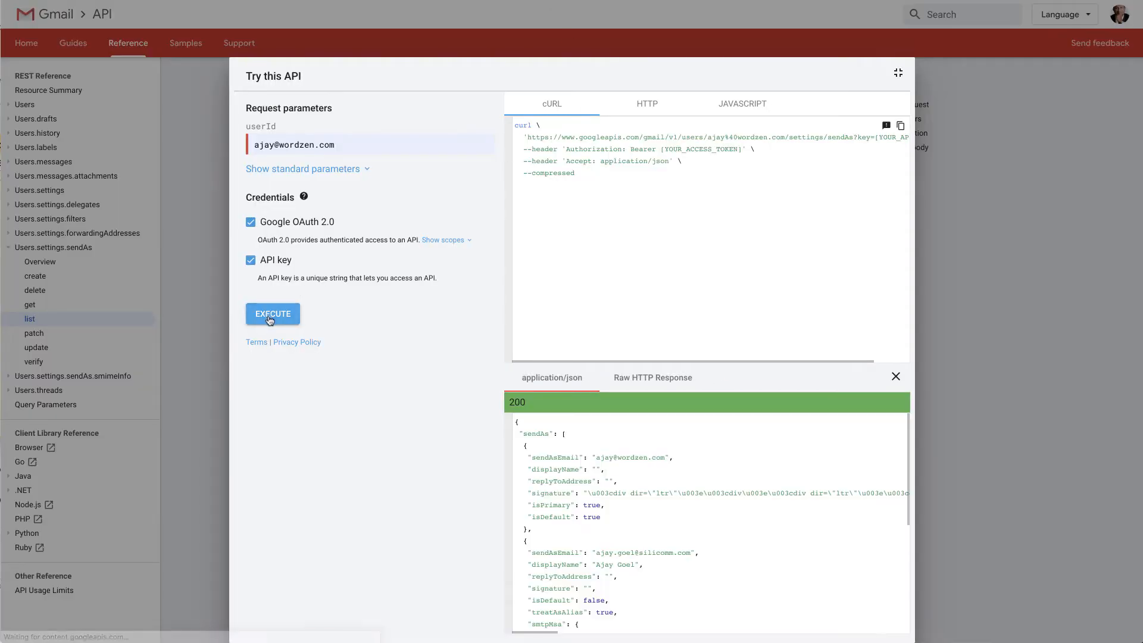
pyautogui.scroll(-3)
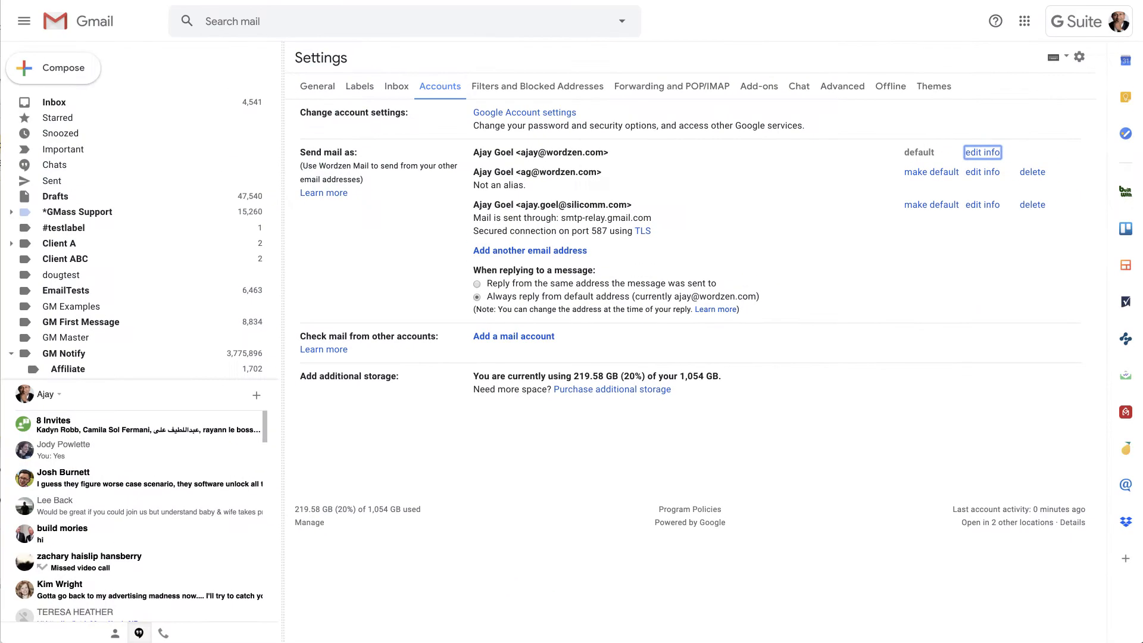
# - Save custom name Ajay Goel on the default address and verify the rerun sendAs displayName
pyautogui.click(981, 152)
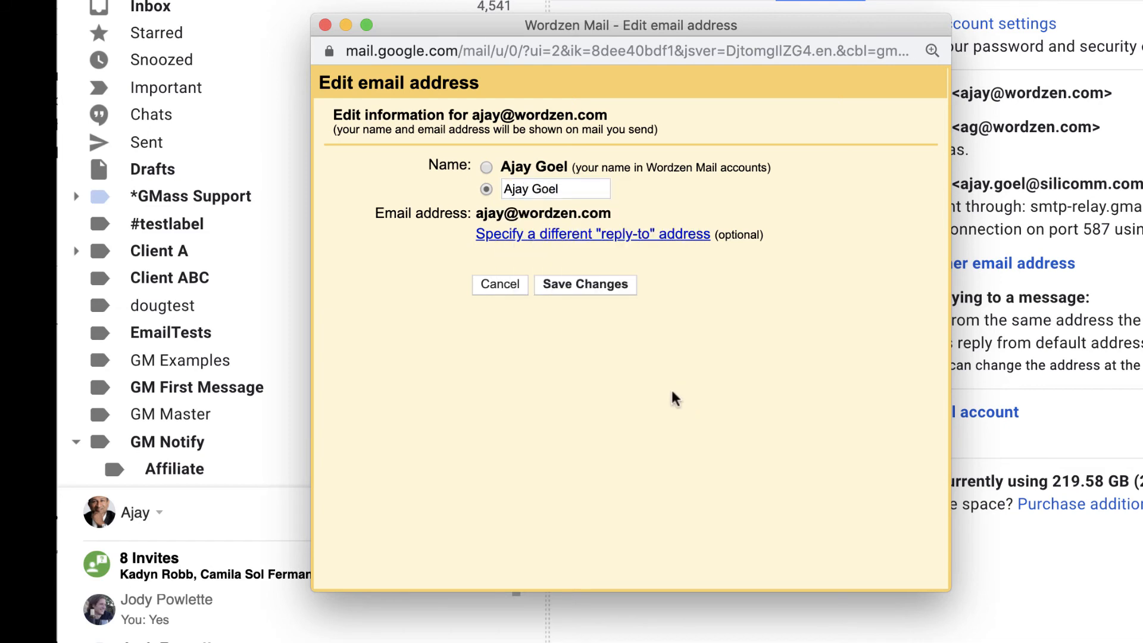
pyautogui.moveTo(616, 185)
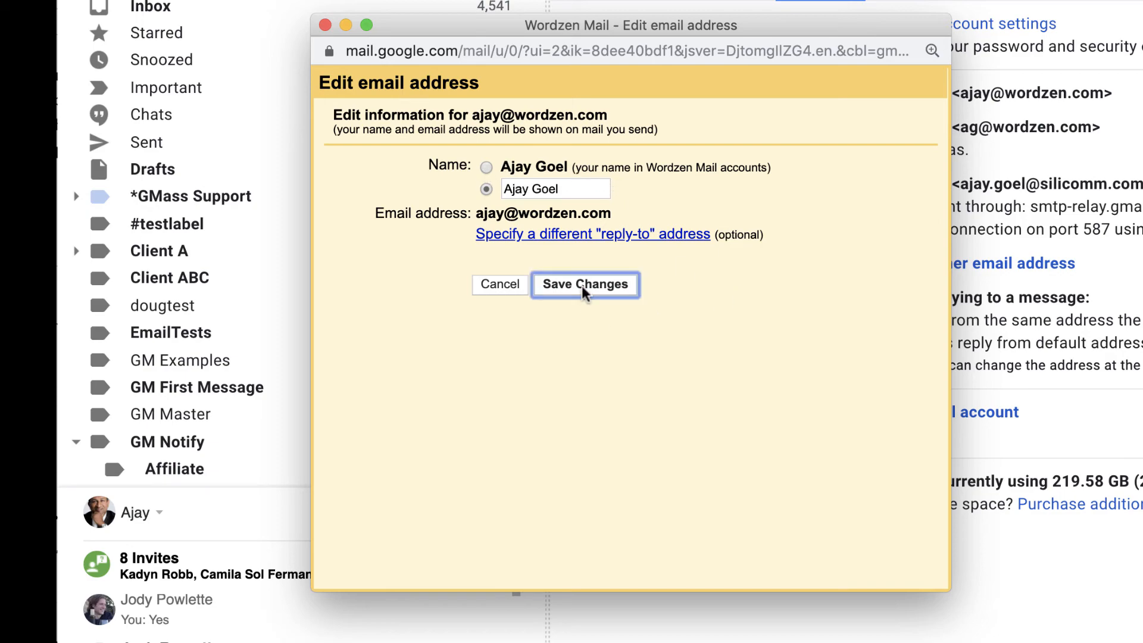
pyautogui.click(584, 283)
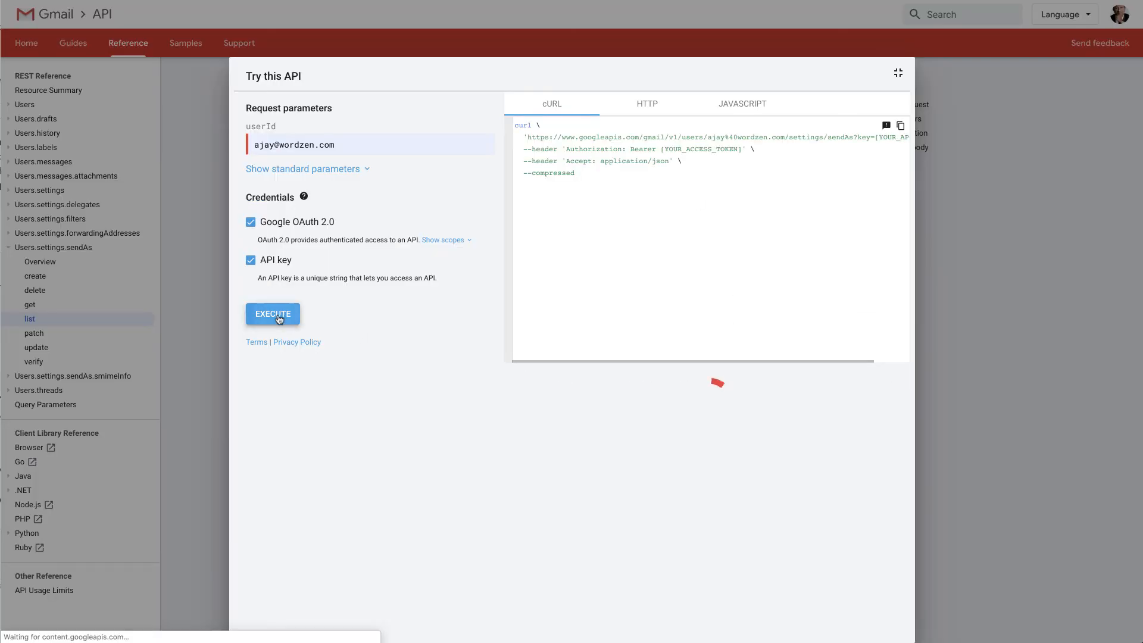
pyautogui.click(272, 313)
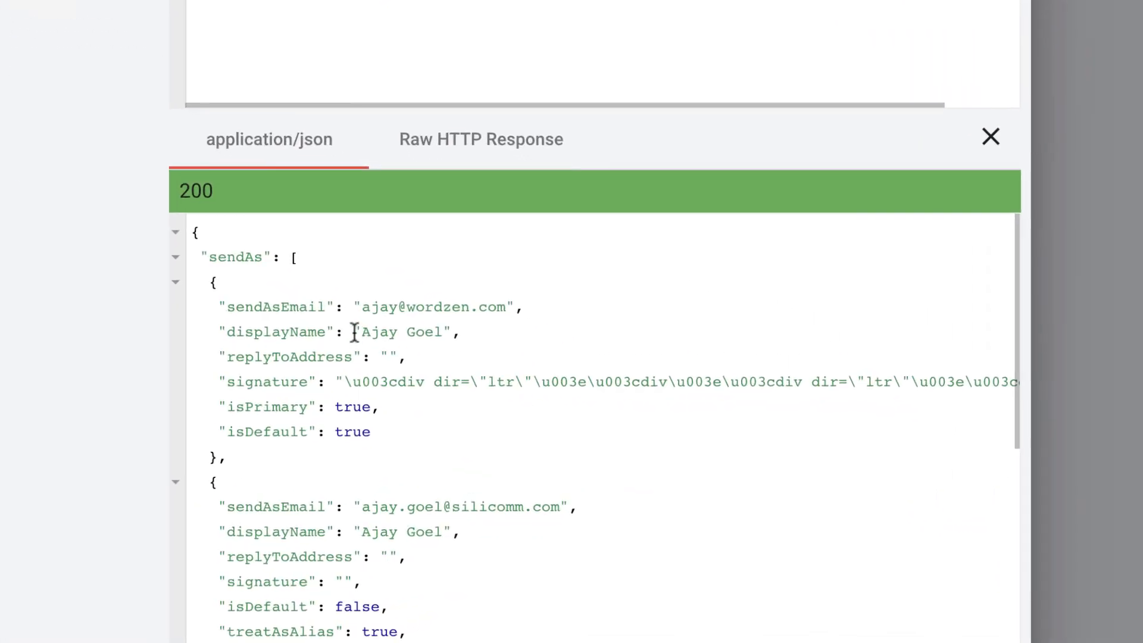
pyautogui.doubleClick(401, 332)
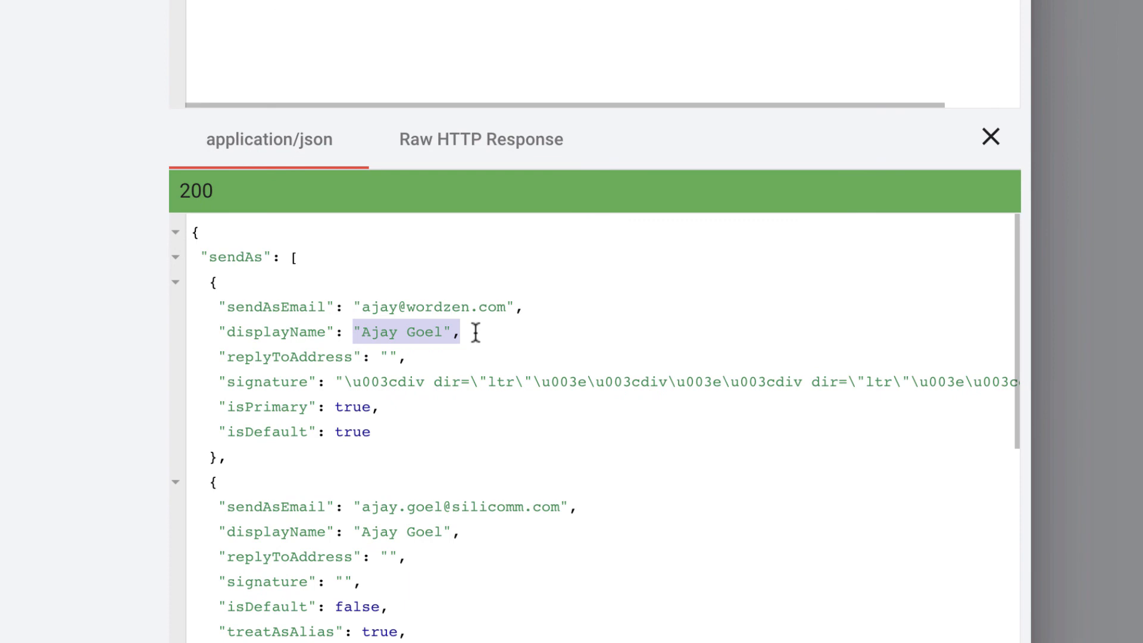